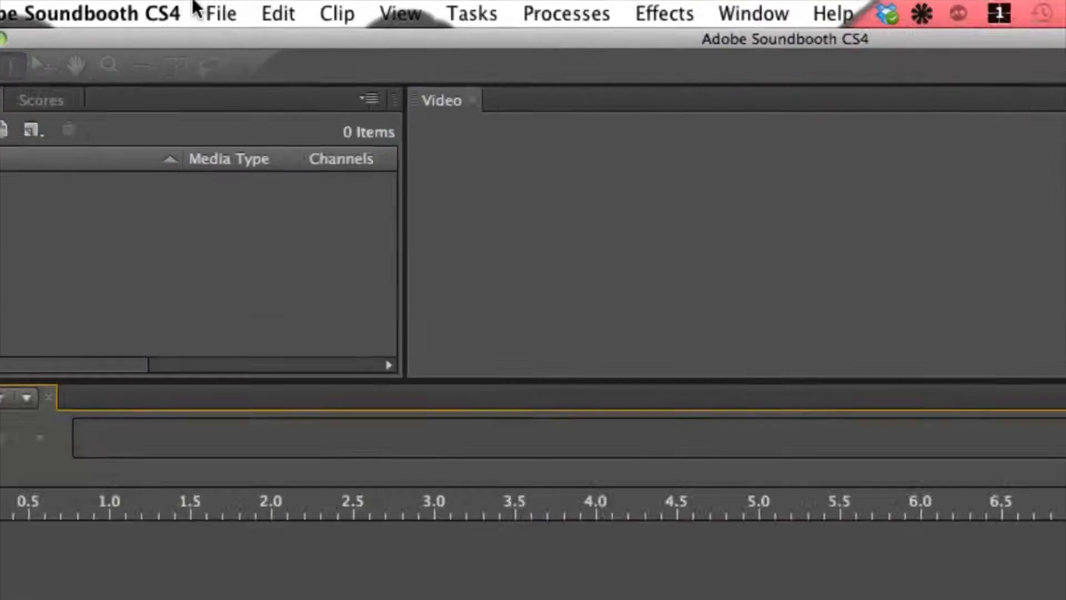
Open '01 I Fell in Love with a Liar (It's Over).mp3' so its stereo waveform loads in the editor.
click(219, 14)
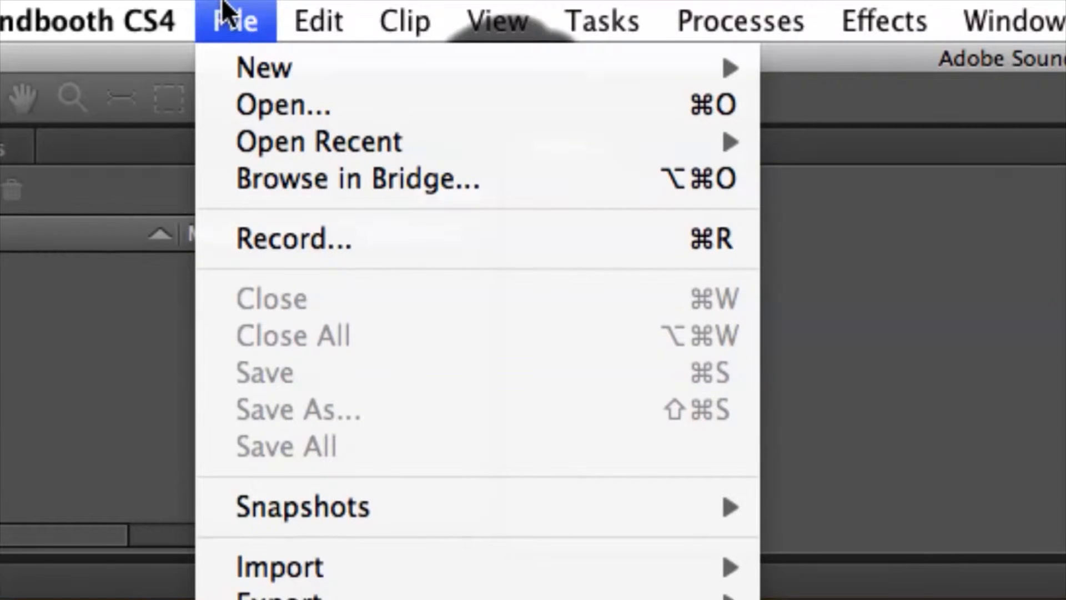
mouse_move(284, 106)
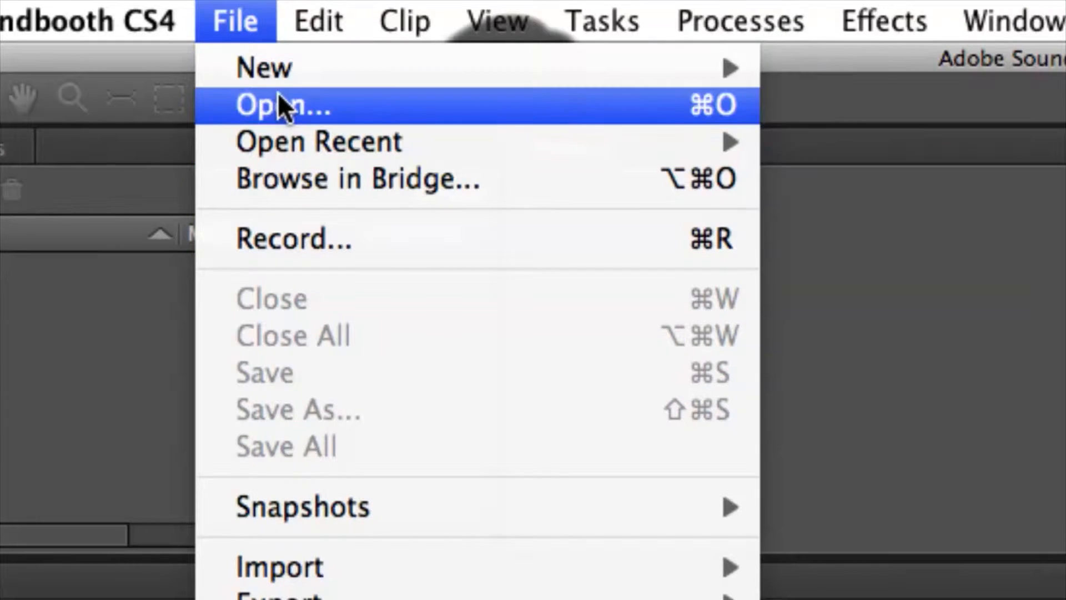
click(281, 105)
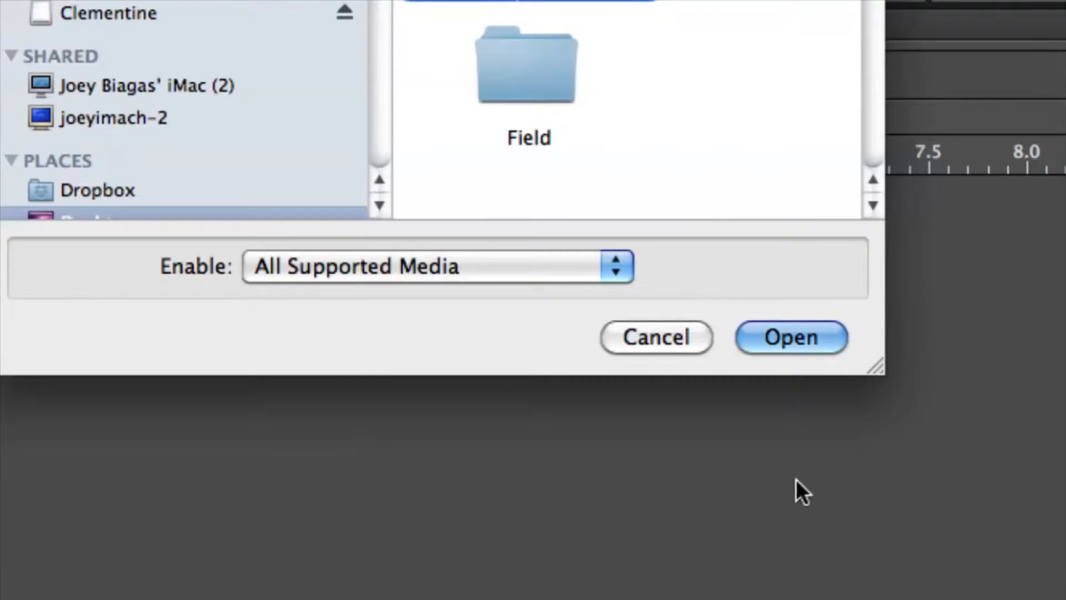
click(791, 337)
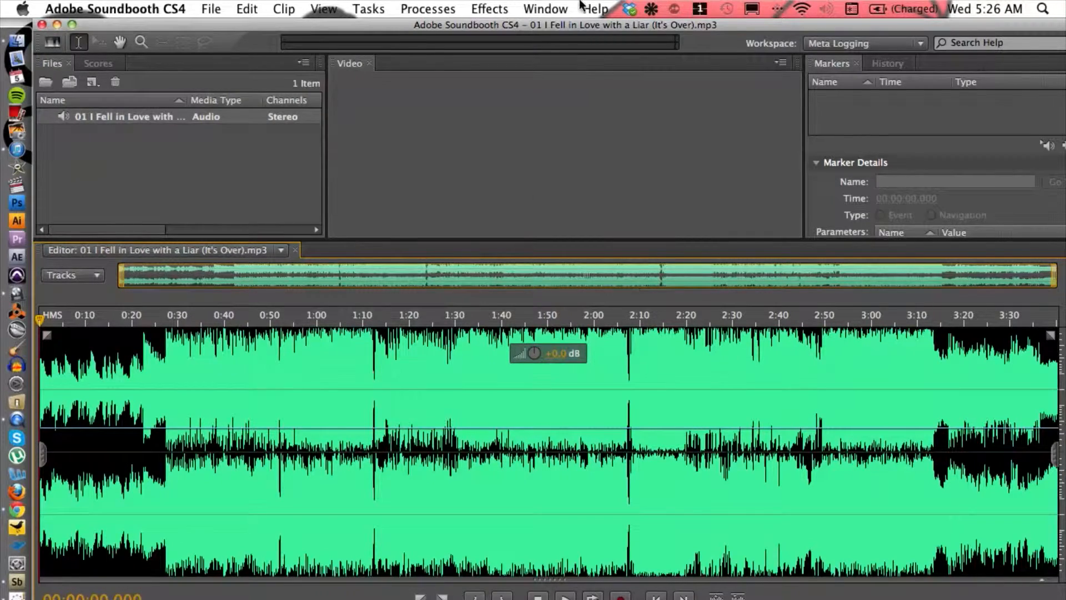
Show the Metadata panel and expand its Dynamic Media fields for the MP3.
click(545, 9)
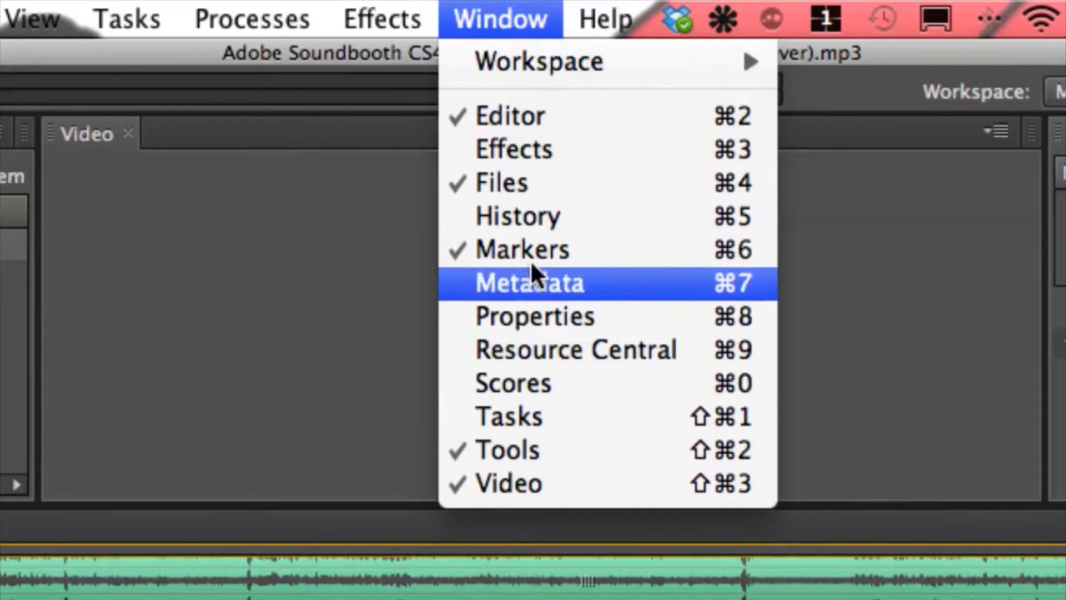
click(528, 282)
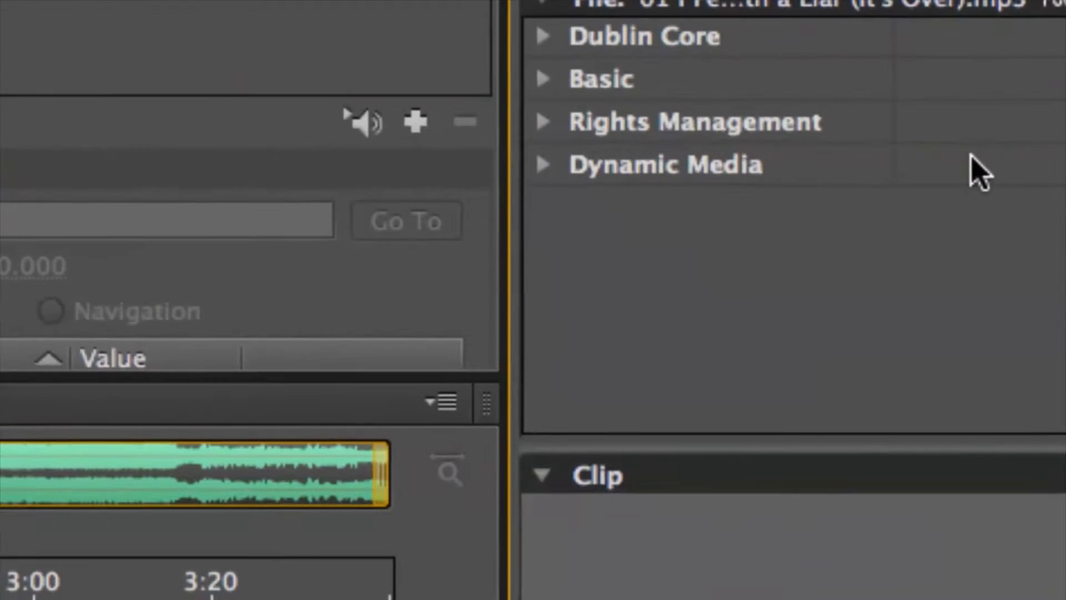
click(545, 165)
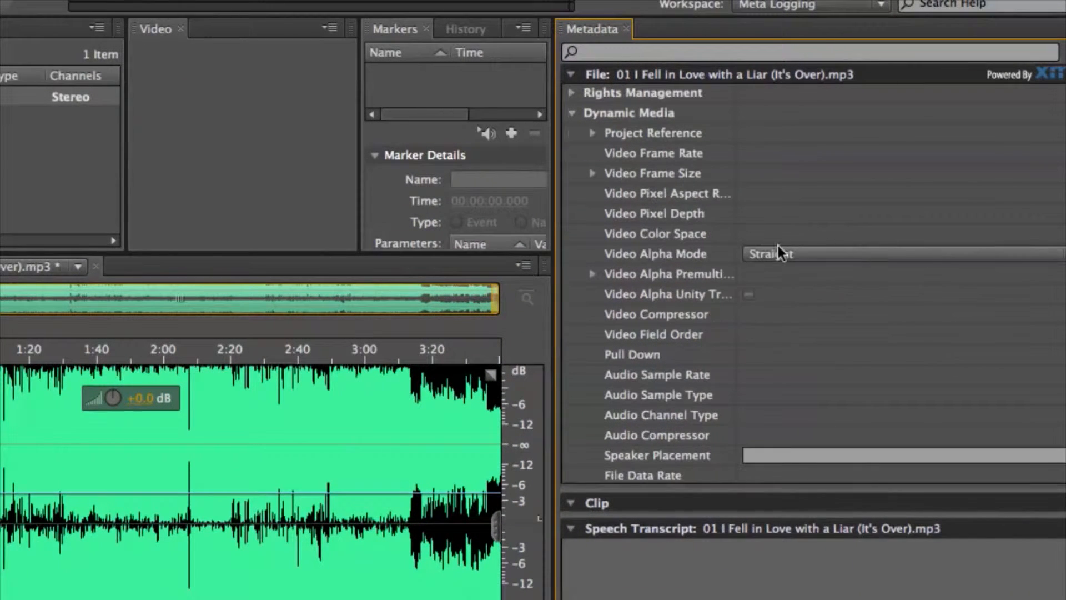
scroll(down, 3)
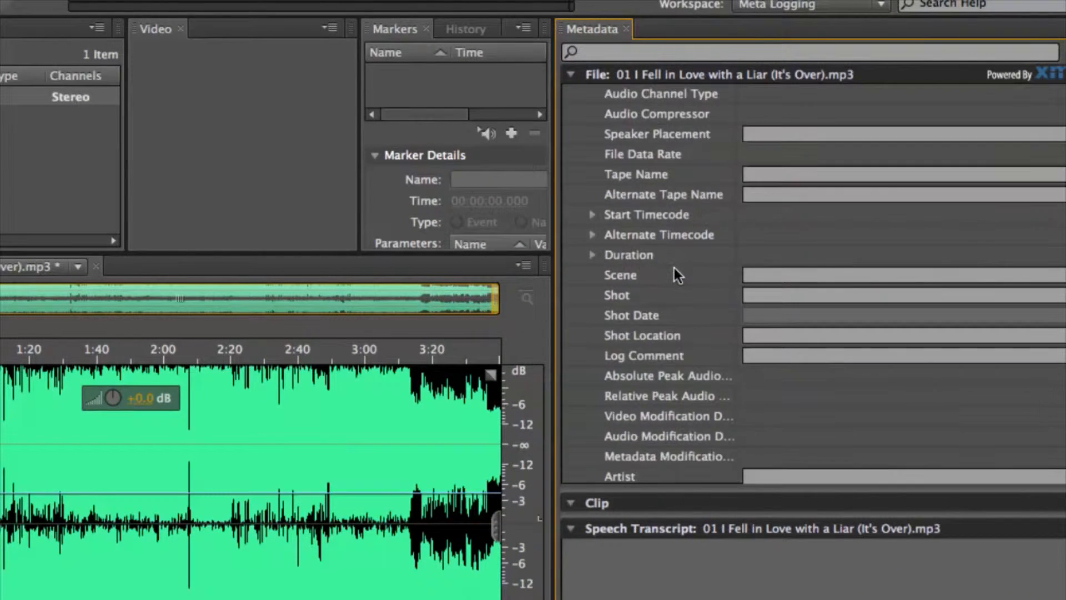
scroll(down, 3)
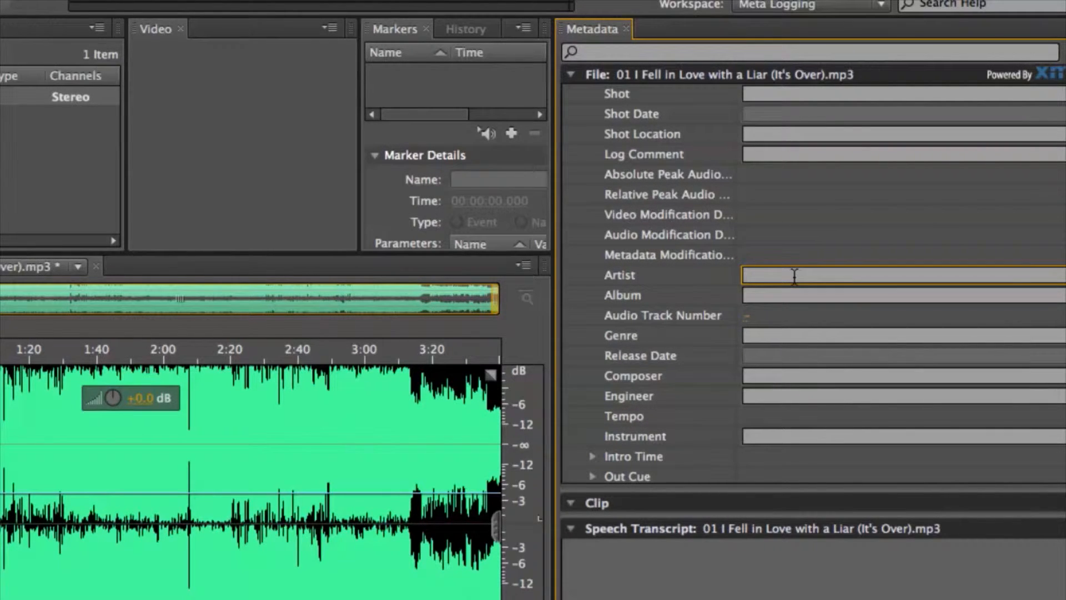
click(884, 295)
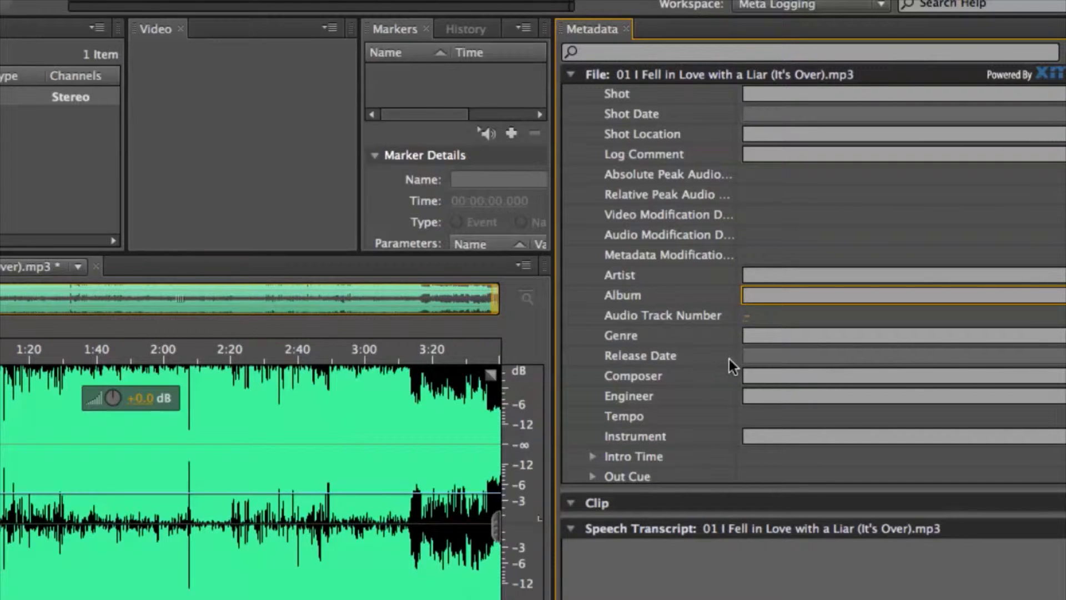
scroll(down, 3)
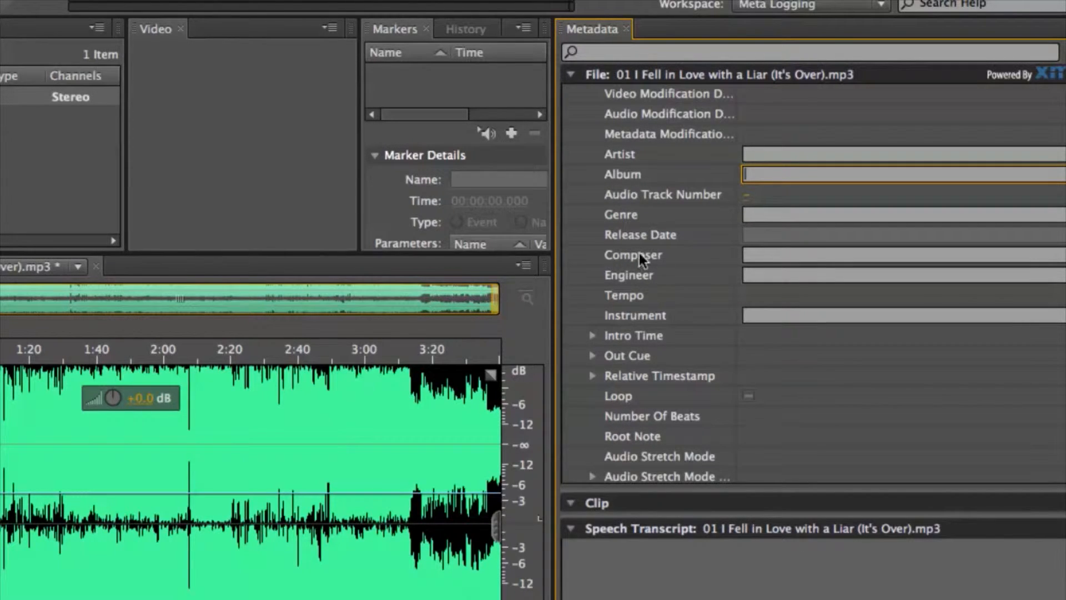
mouse_move(669, 258)
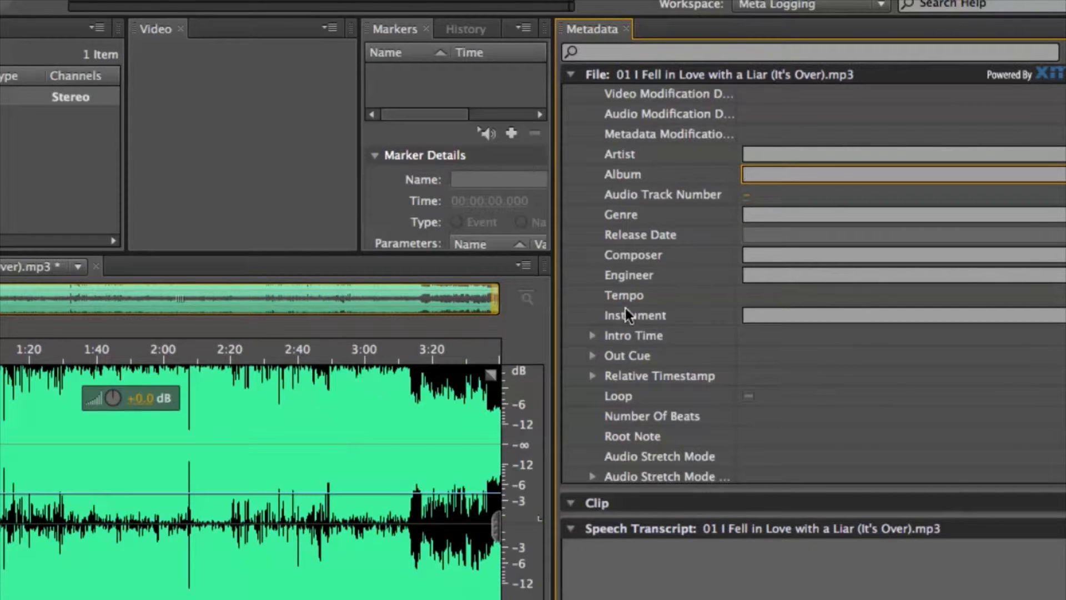
scroll(down, 3)
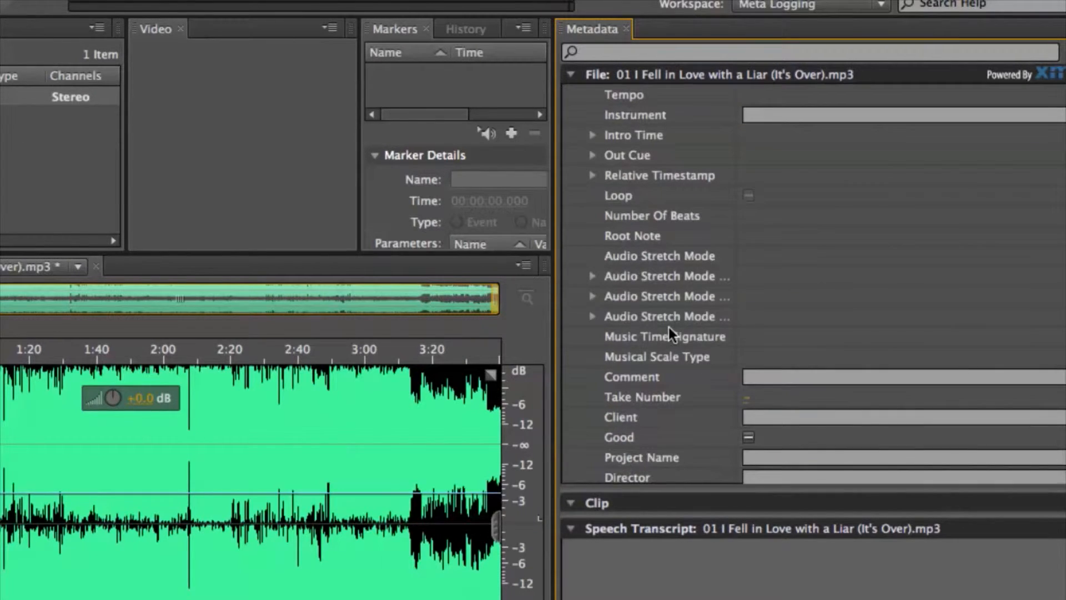